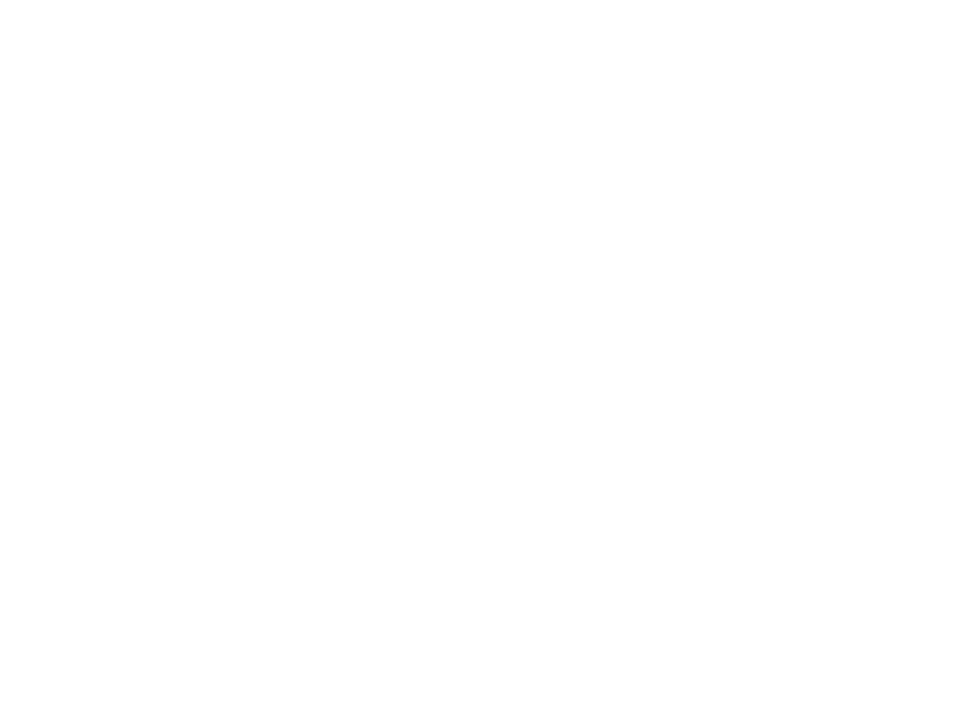
- Sketch the ground line, the box labelled m, and the rope pulling at an angle
{"action": "left_click_drag", "start_coordinate": [120, 157], "coordinate": [376, 152]}
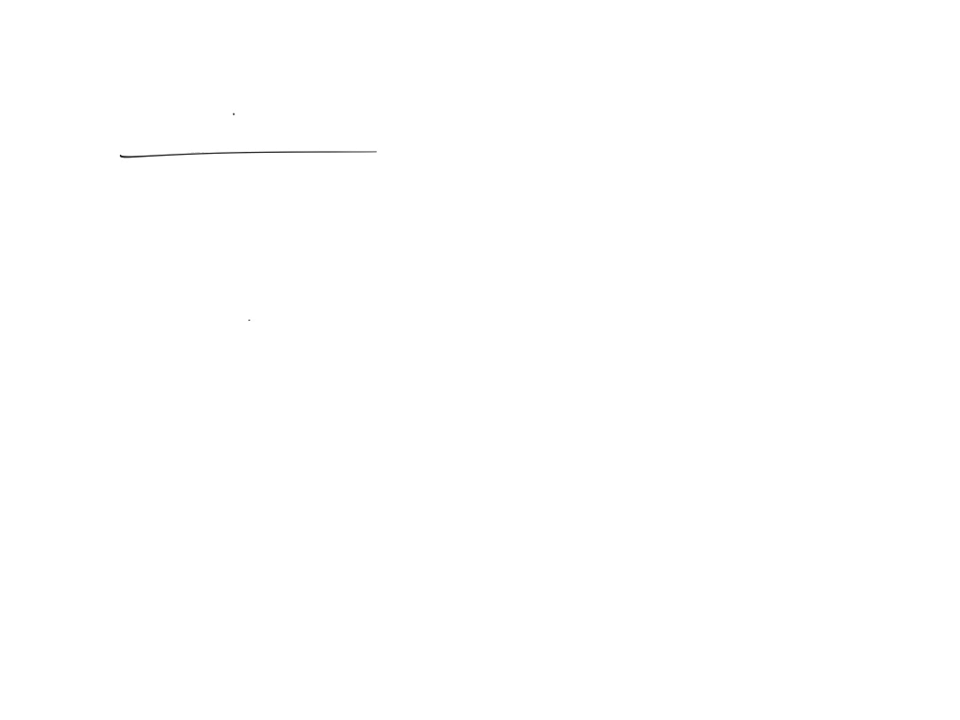
{"action": "left_click_drag", "start_coordinate": [235, 105], "coordinate": [290, 150]}
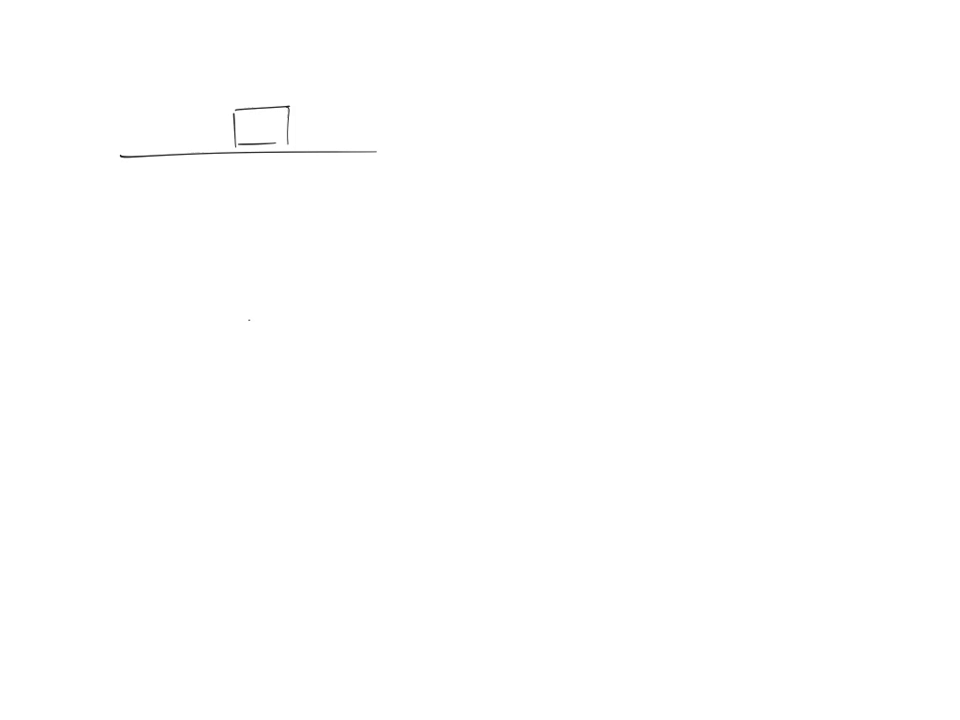
{"action": "left_click_drag", "start_coordinate": [290, 130], "coordinate": [370, 105]}
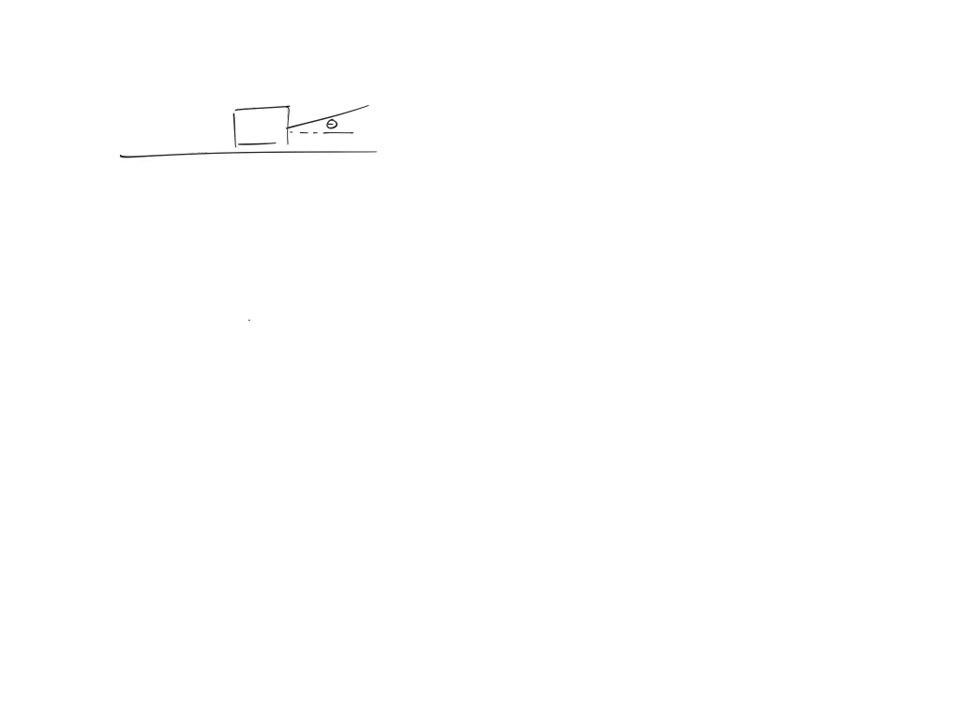
{"action": "type", "text": "m"}
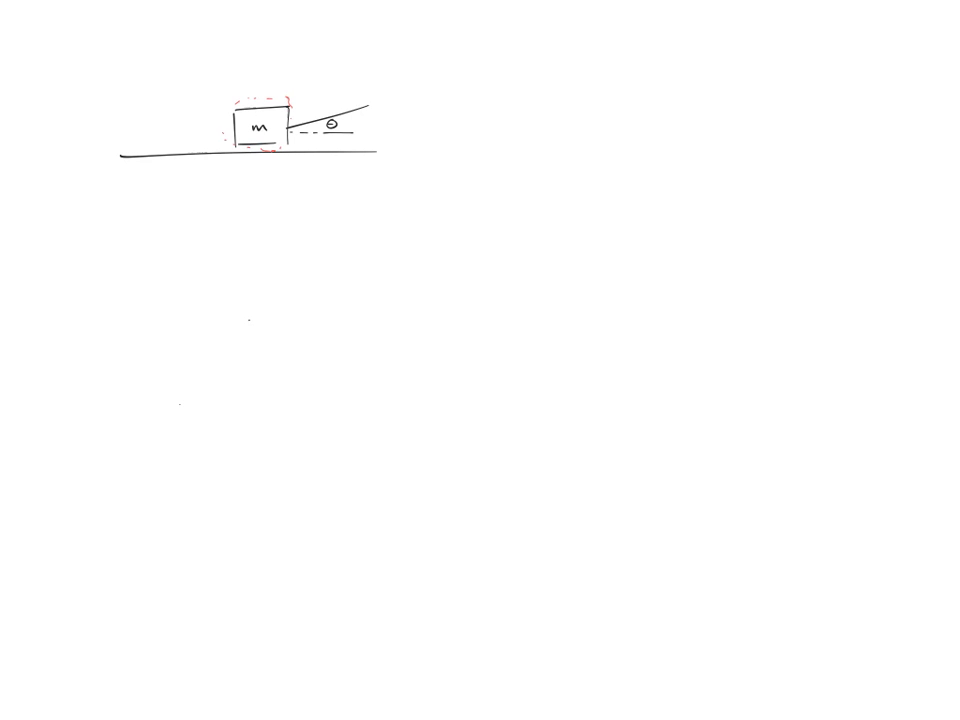
- Draw weight, friction, tension and normal arrows from a dot, labelled N, f_k and T
{"action": "left_click_drag", "start_coordinate": [245, 268], "coordinate": [245, 328]}
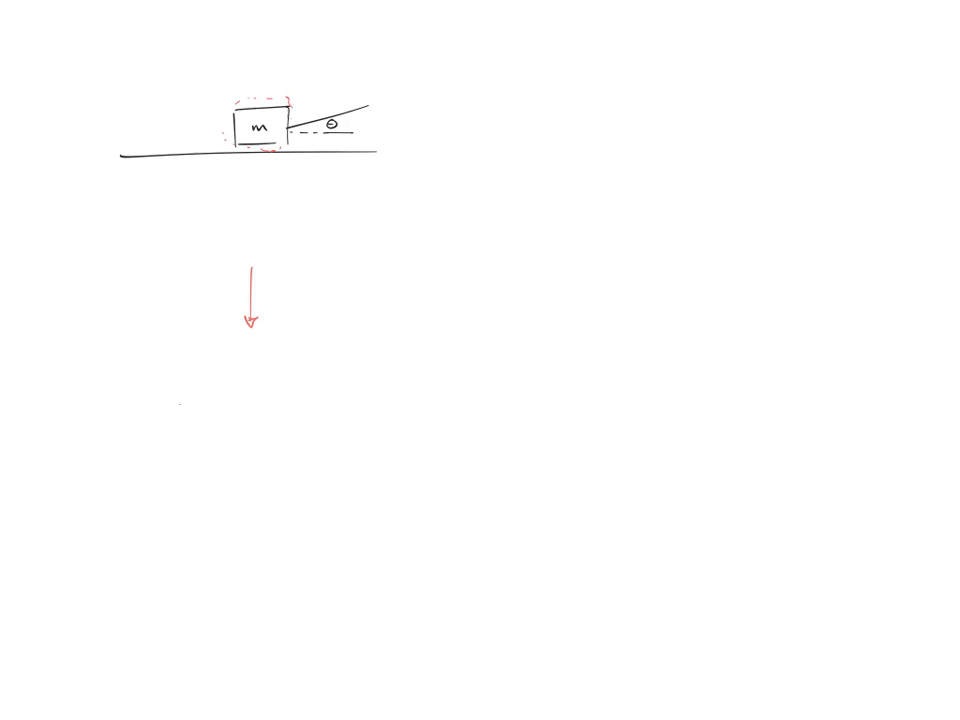
{"action": "left_click_drag", "start_coordinate": [245, 270], "coordinate": [330, 245]}
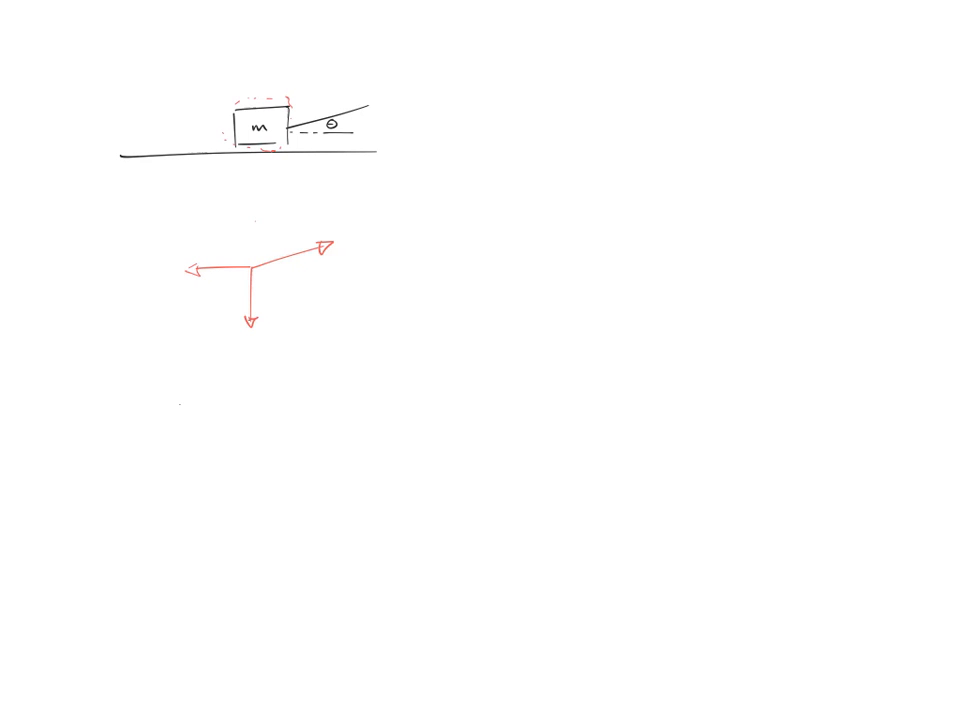
{"action": "left_click_drag", "start_coordinate": [248, 290], "coordinate": [250, 210]}
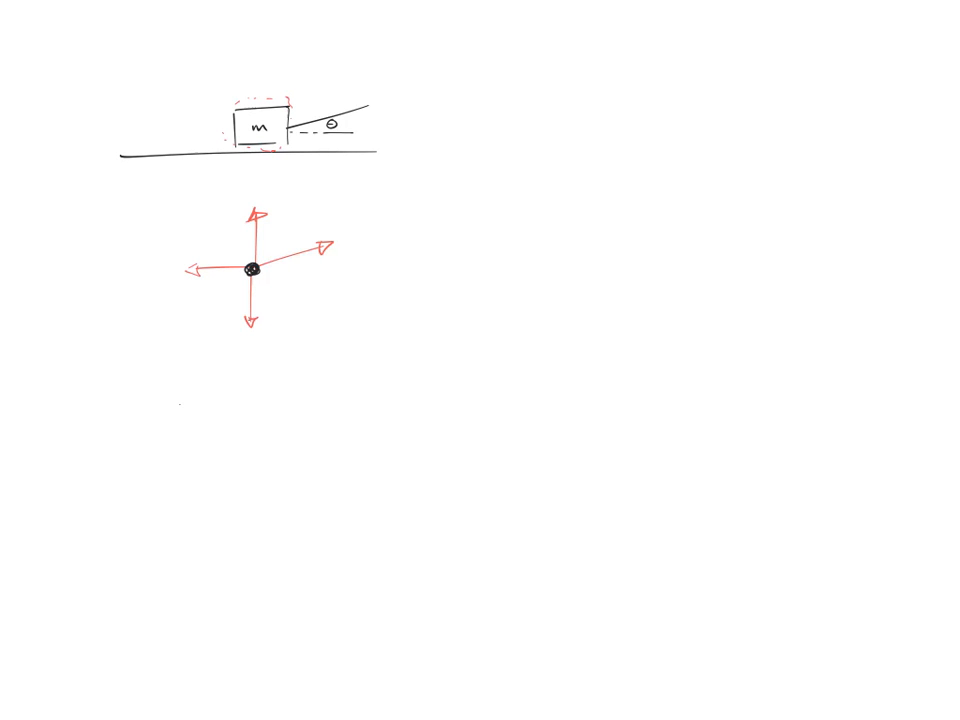
{"action": "type", "text": "n"}
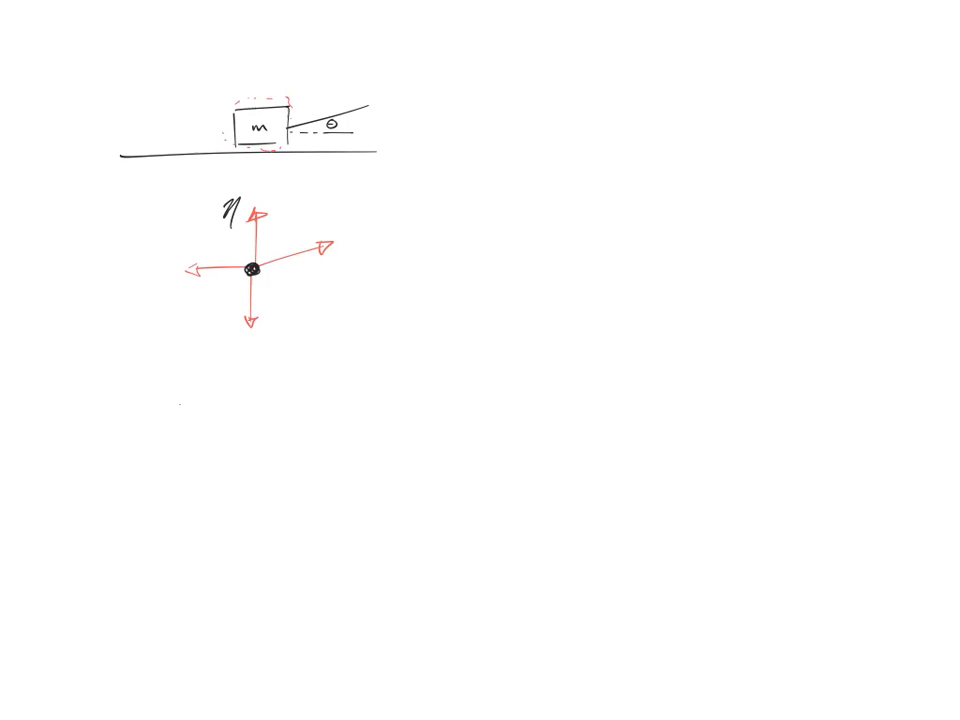
{"action": "type", "text": "f"}
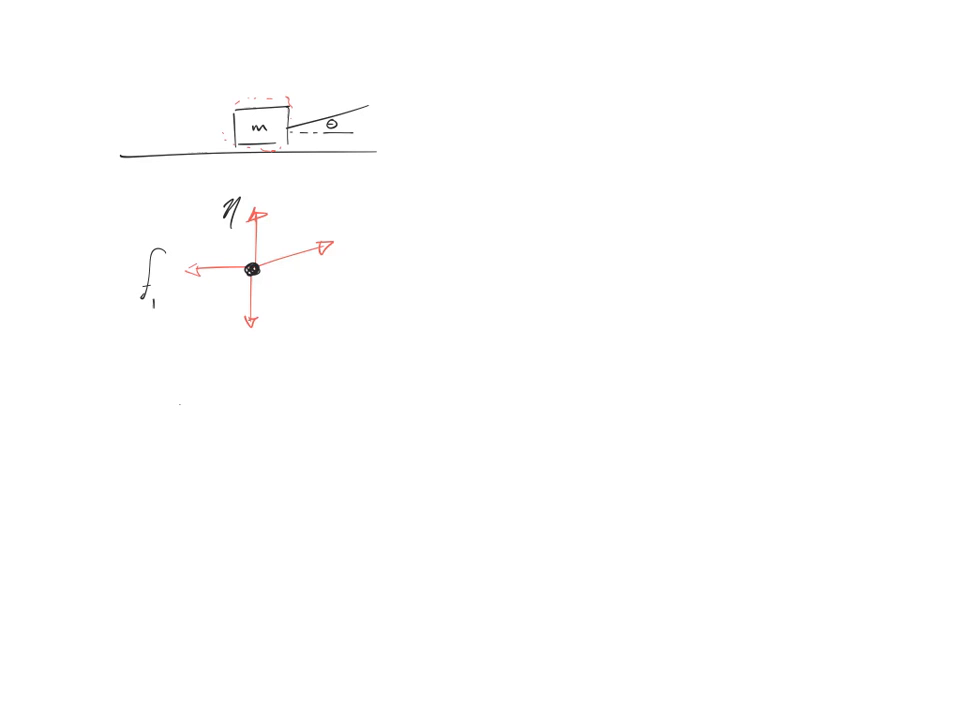
{"action": "type", "text": "k"}
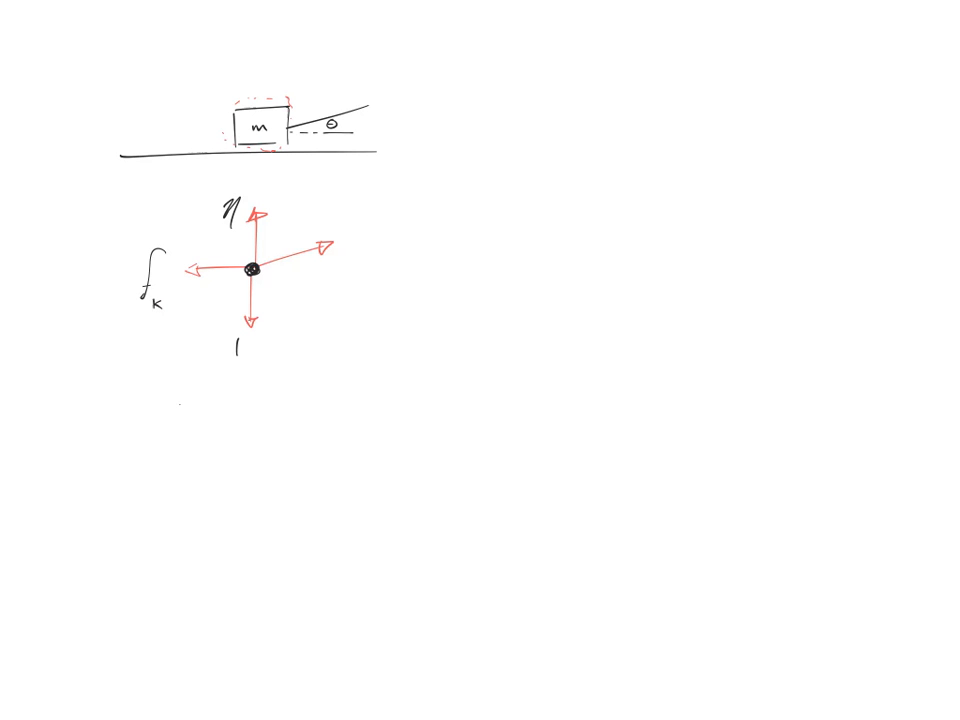
{"action": "type", "text": "T"}
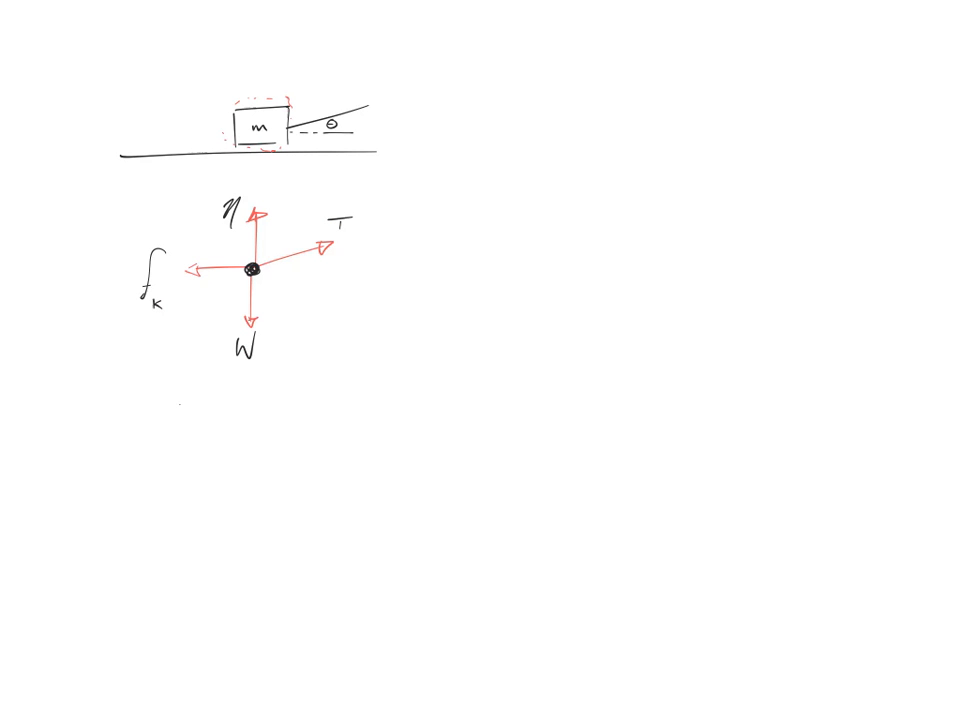
- Add a dashed reference line, mark θ, and begin the blue tension vector
{"action": "left_click_drag", "start_coordinate": [255, 268], "coordinate": [320, 268]}
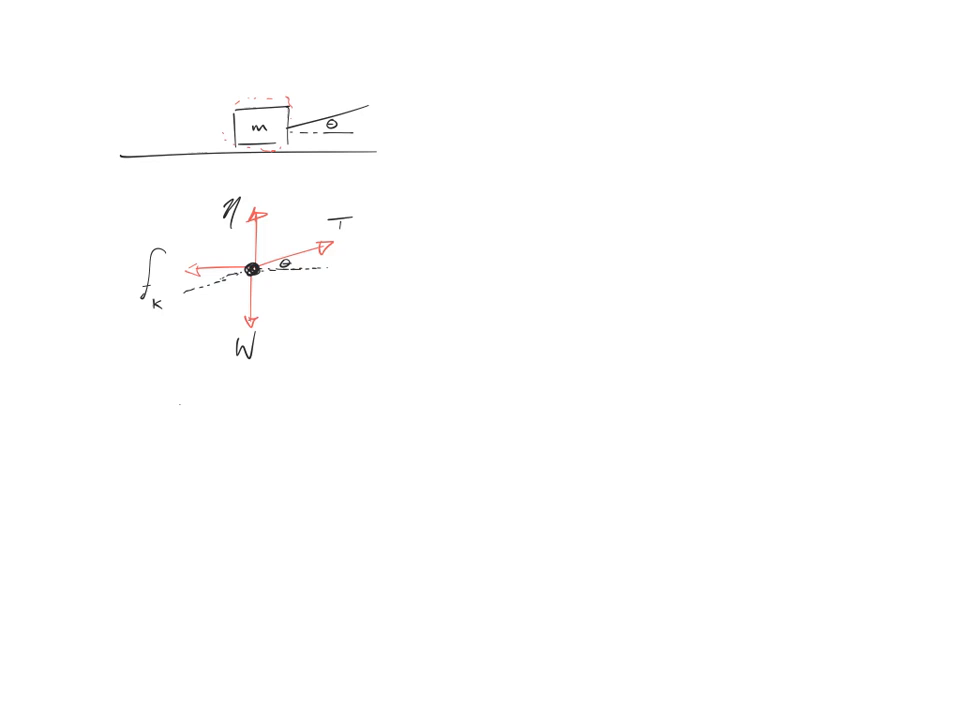
{"action": "type", "text": "θ"}
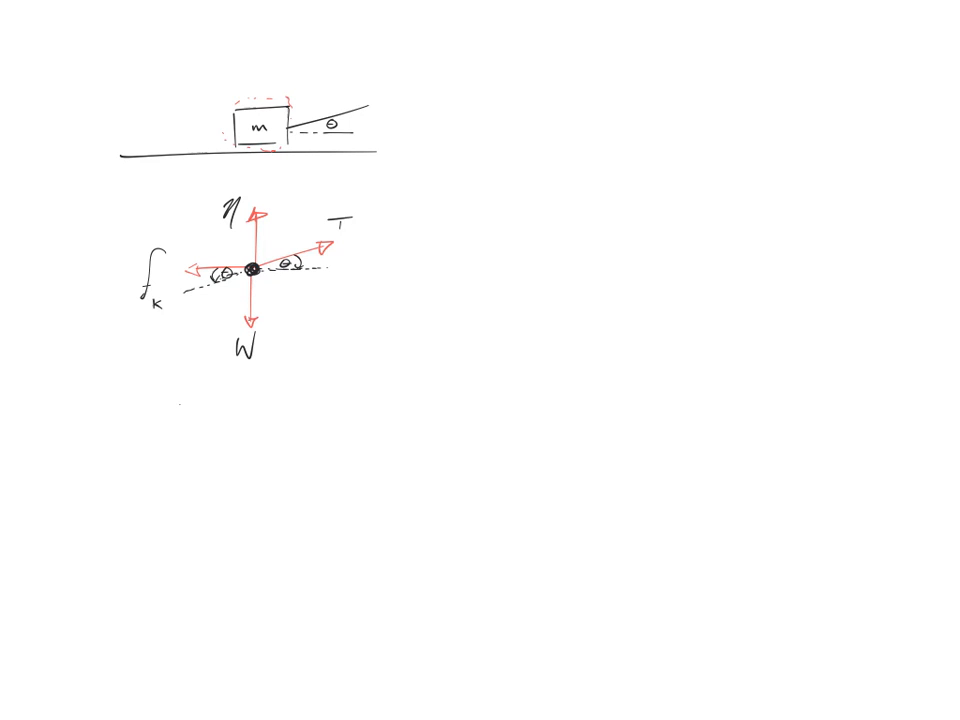
{"action": "left_click_drag", "start_coordinate": [410, 275], "coordinate": [435, 262]}
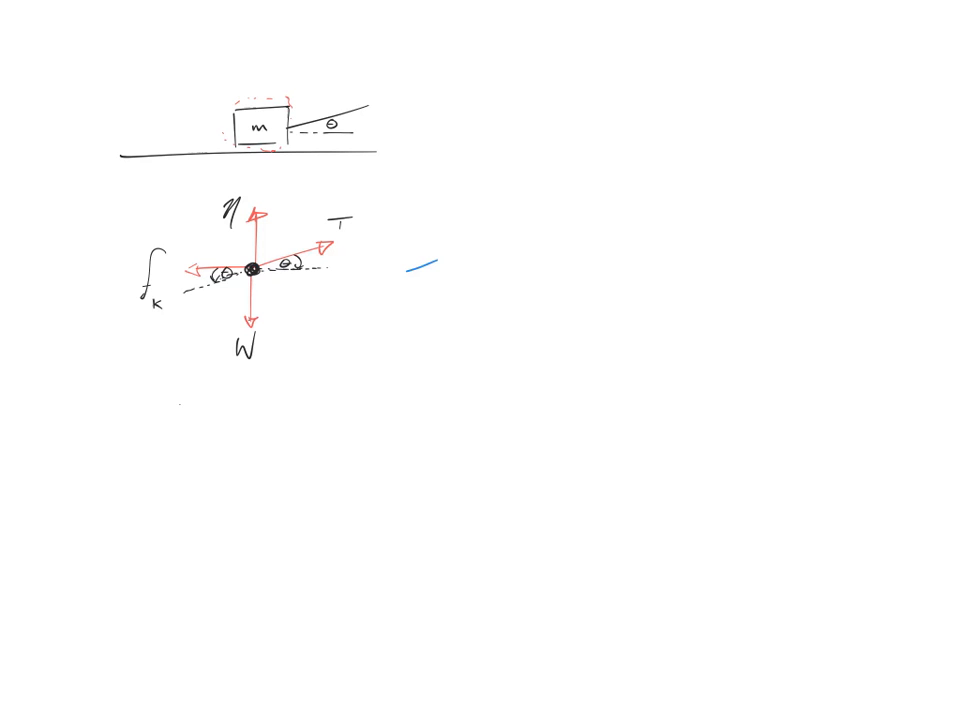
- Chain tension, weight and friction vectors head-to-tail, labelling mg, f_k, T and writing a=0
{"action": "left_click_drag", "start_coordinate": [410, 272], "coordinate": [505, 235]}
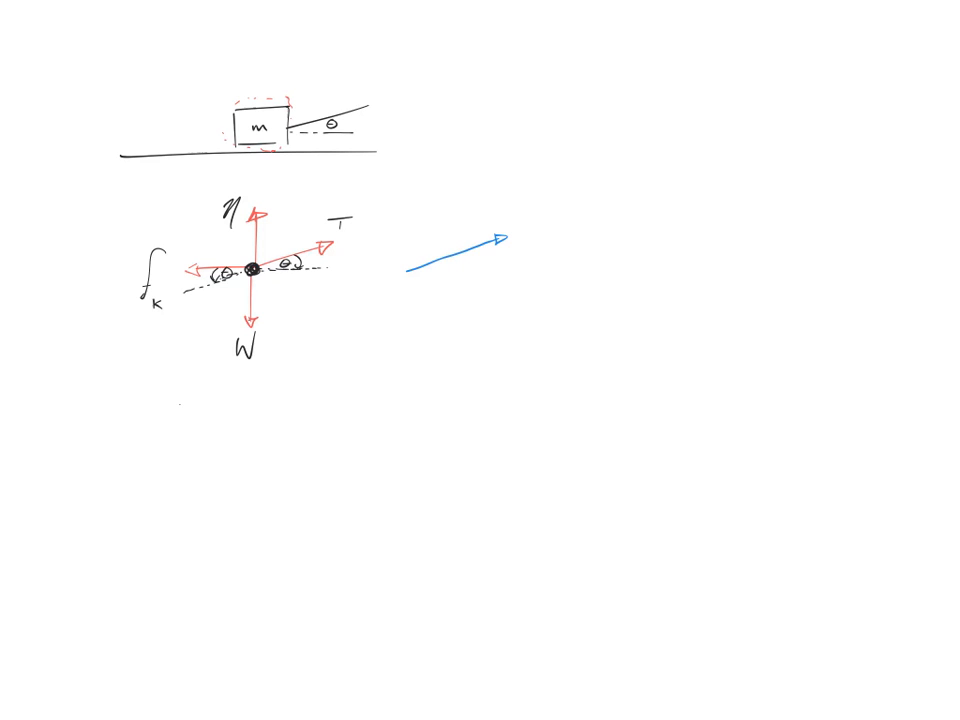
{"action": "left_click_drag", "start_coordinate": [500, 235], "coordinate": [500, 385]}
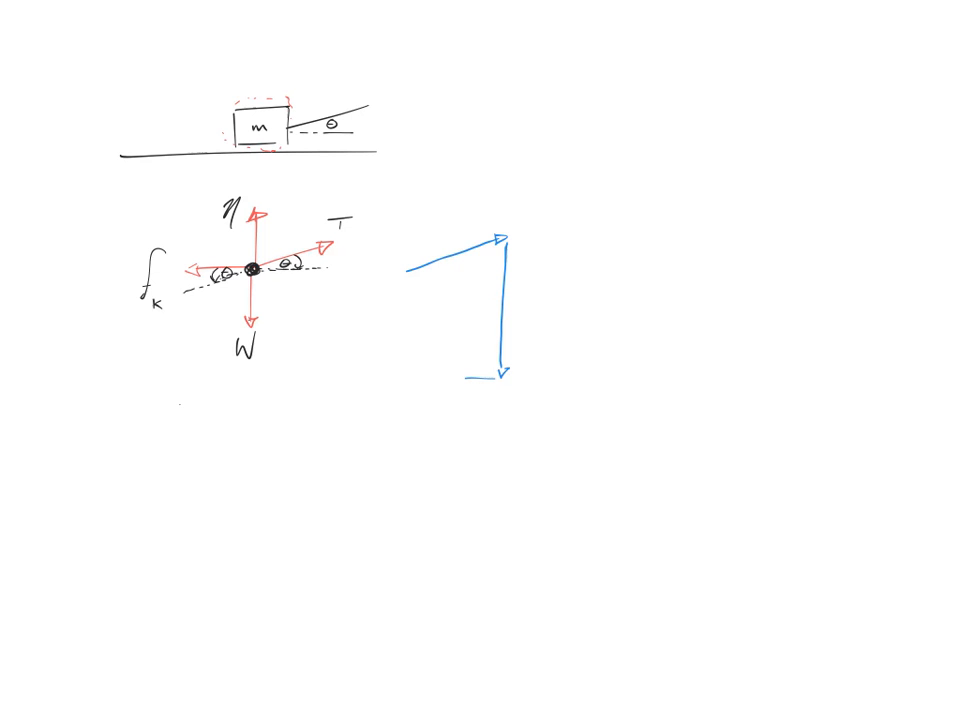
{"action": "left_click_drag", "start_coordinate": [500, 380], "coordinate": [405, 383]}
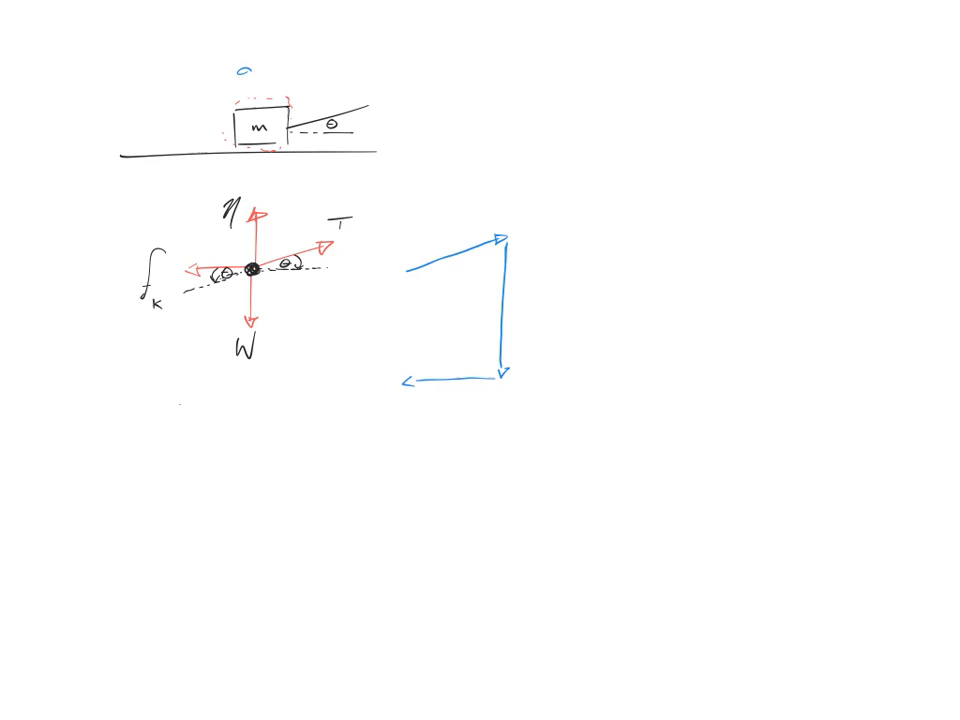
{"action": "type", "text": "a=0"}
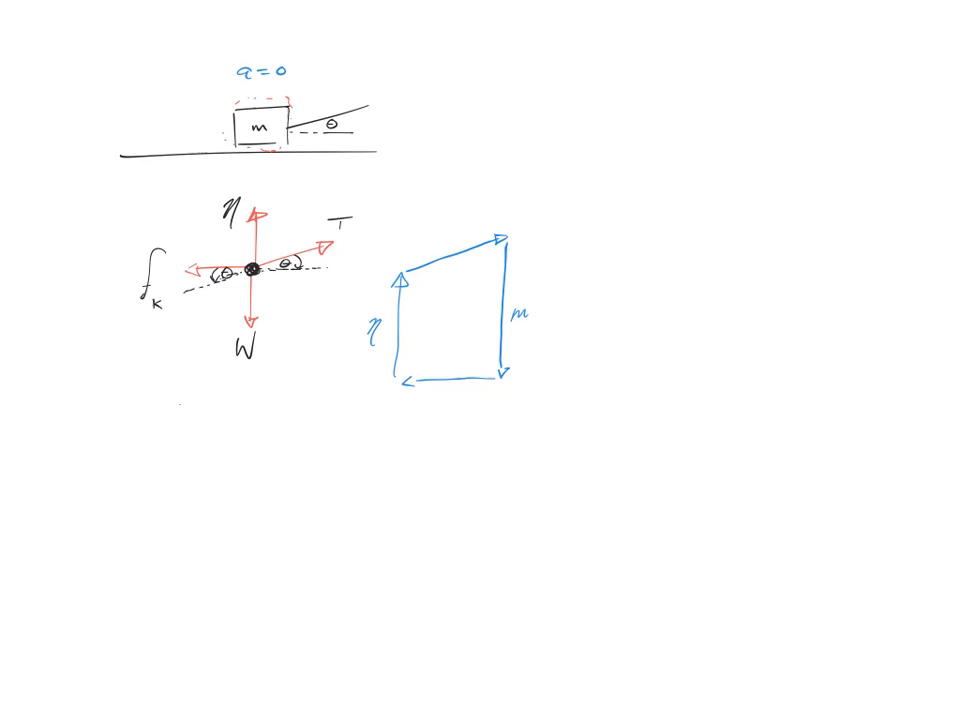
{"action": "type", "text": "g"}
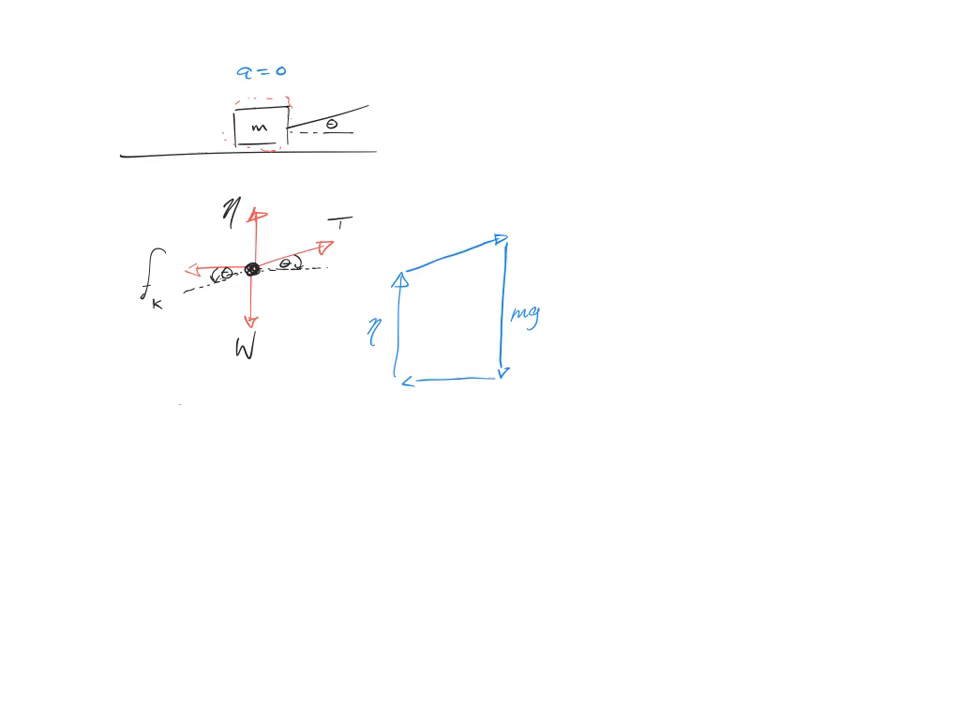
{"action": "type", "text": "f_k"}
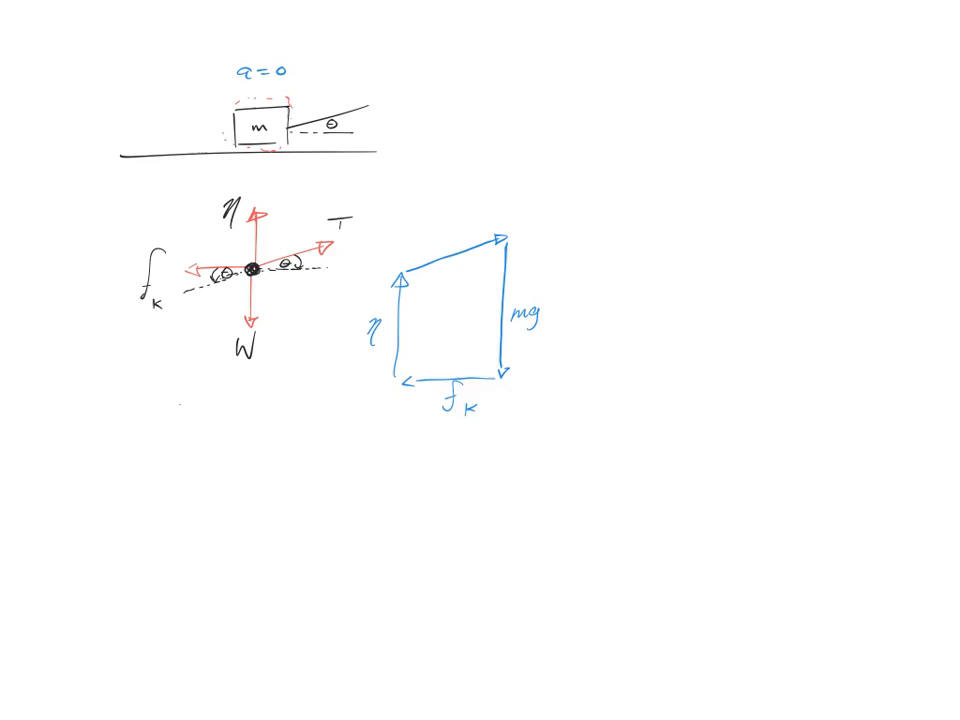
{"action": "type", "text": "T"}
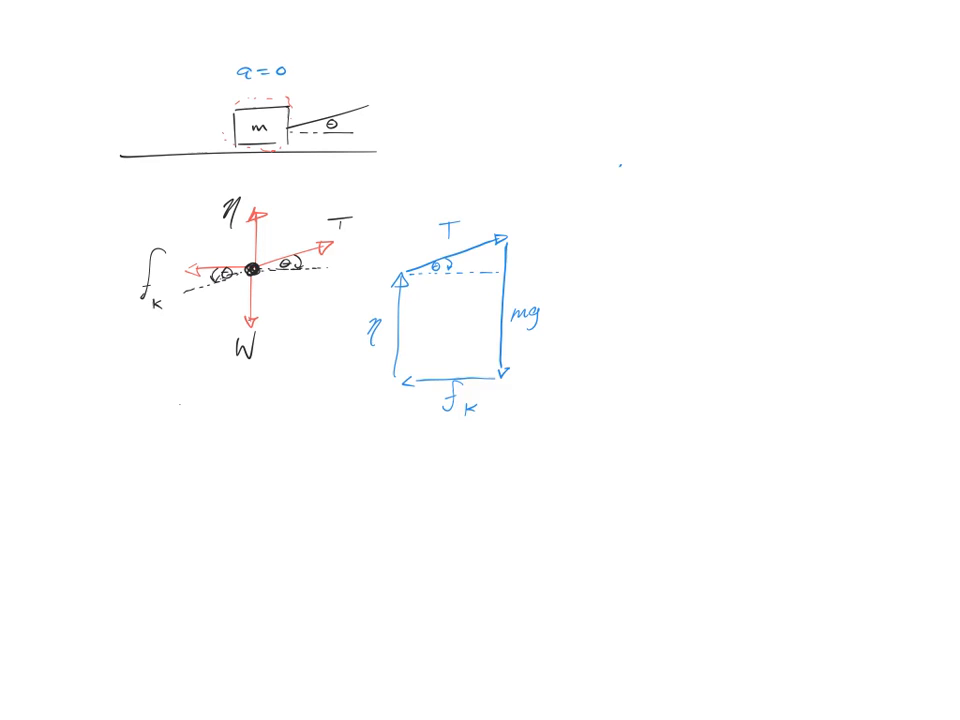
- Write sinθ = mg − N and mark the mg − N piece of the vertical side
{"action": "type", "text": "Sinθ -"}
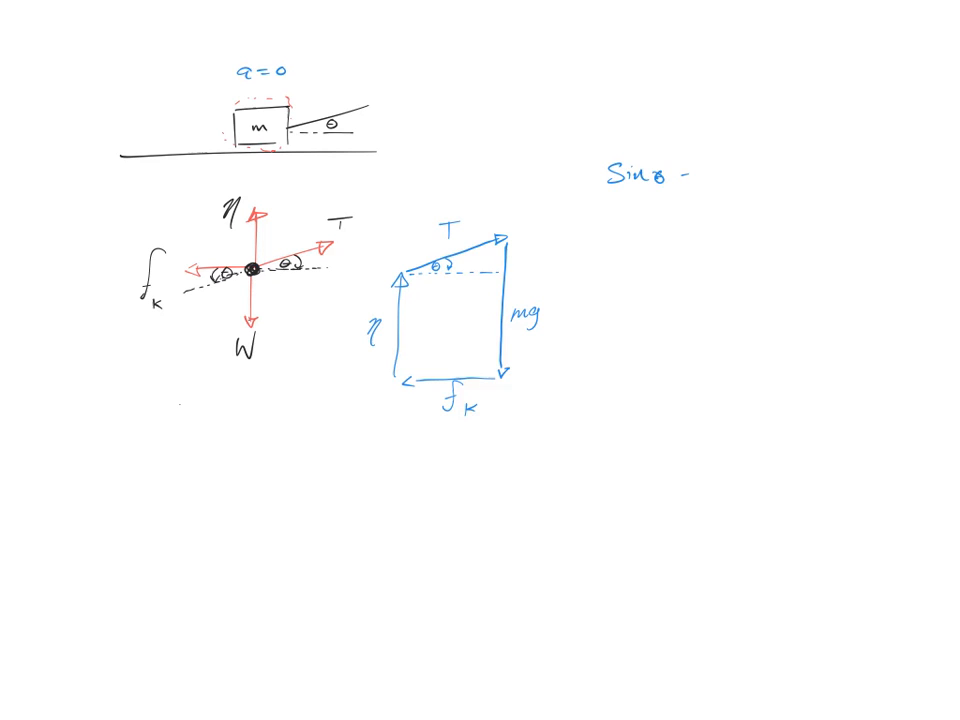
{"action": "type", "text": "="}
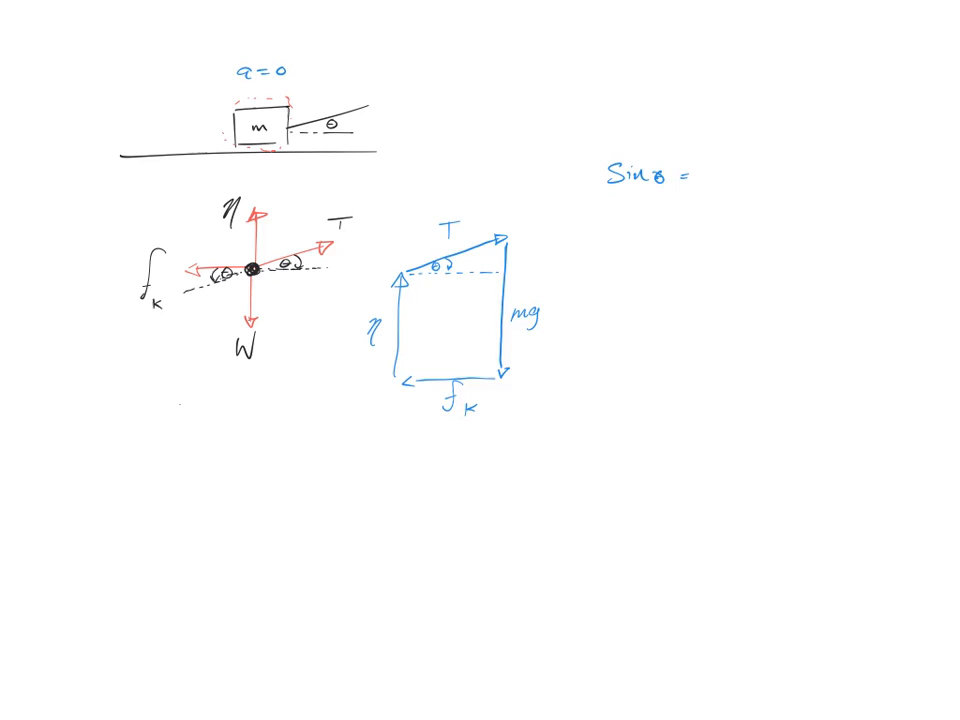
{"action": "type", "text": "mg"}
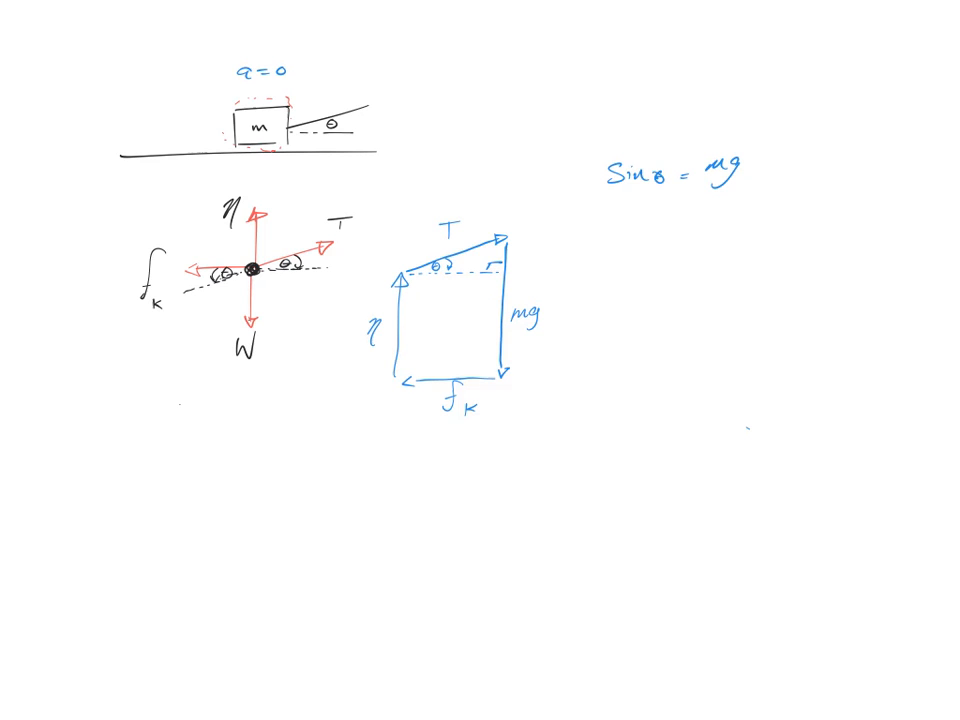
{"action": "left_click_drag", "start_coordinate": [520, 250], "coordinate": [520, 225]}
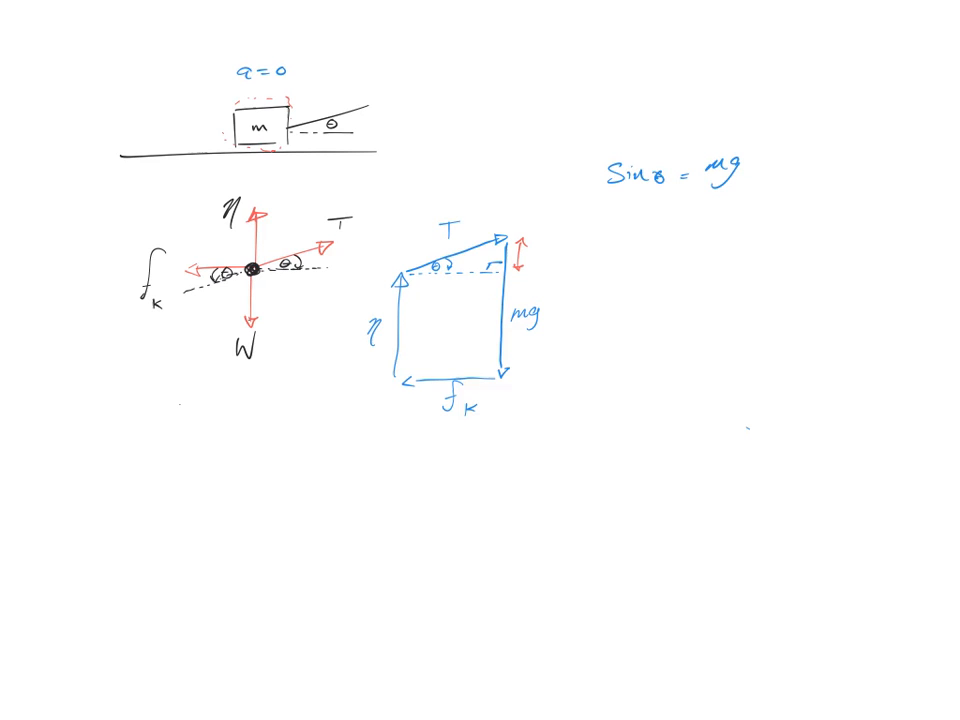
{"action": "type", "text": "mg-η"}
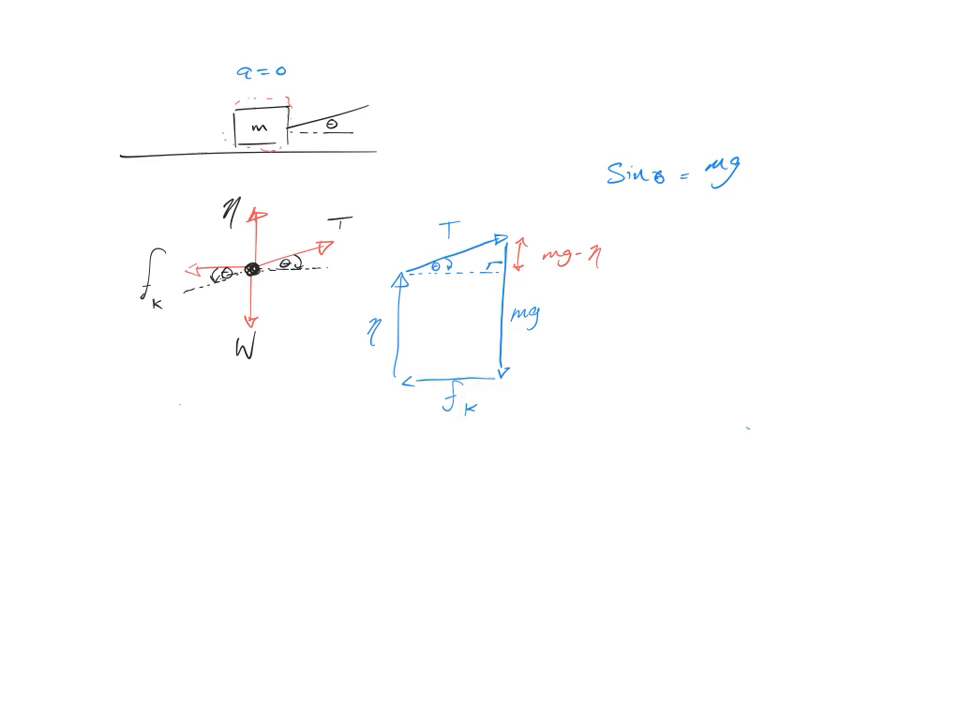
{"action": "type", "text": "-n"}
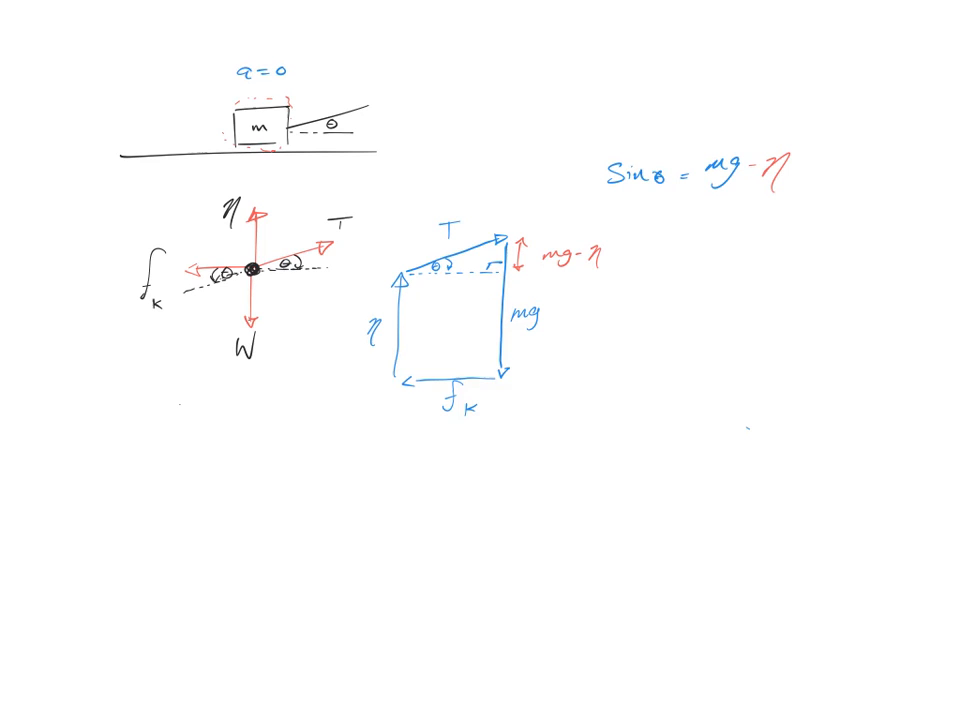
- Complete sinθ = (mg − N)/T with a fraction bar and begin the cosθ equation
{"action": "left_click_drag", "start_coordinate": [705, 190], "coordinate": [790, 190]}
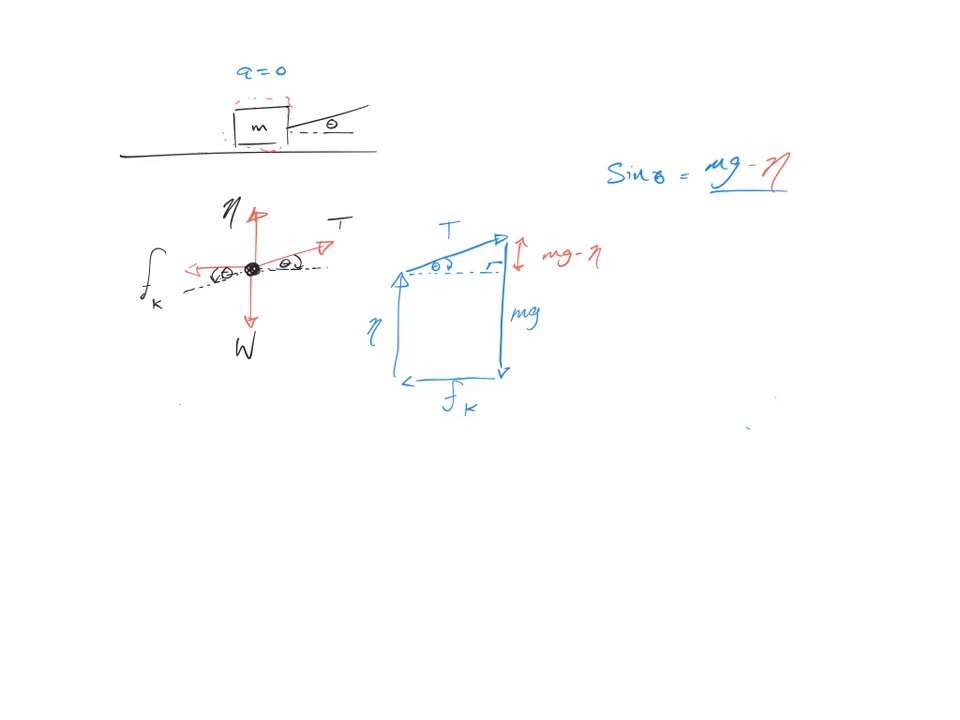
{"action": "type", "text": "1"}
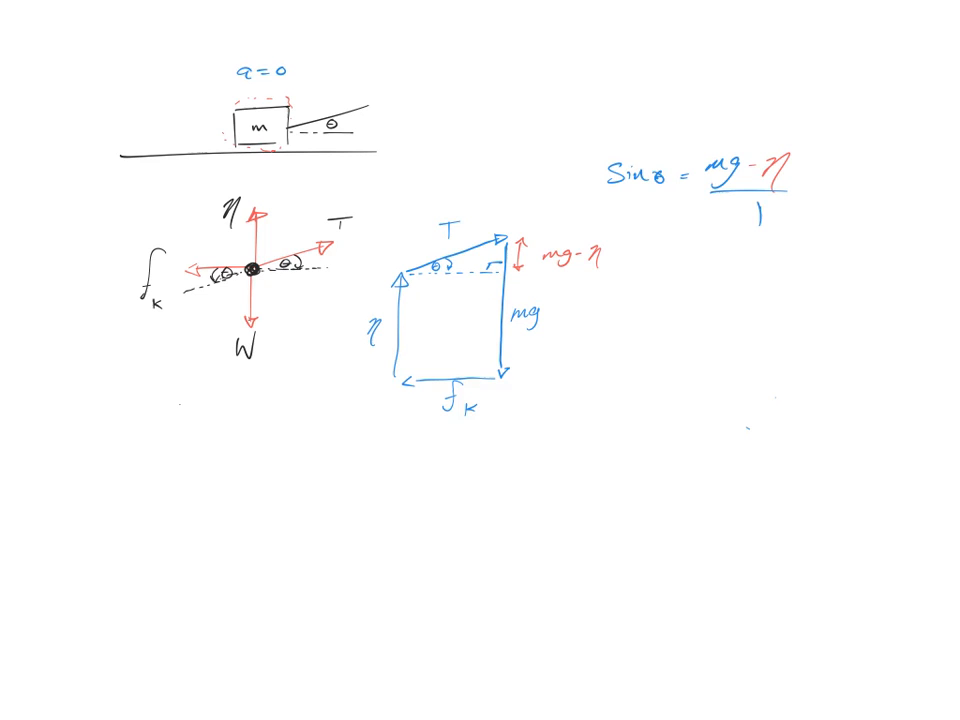
{"action": "type", "text": "T"}
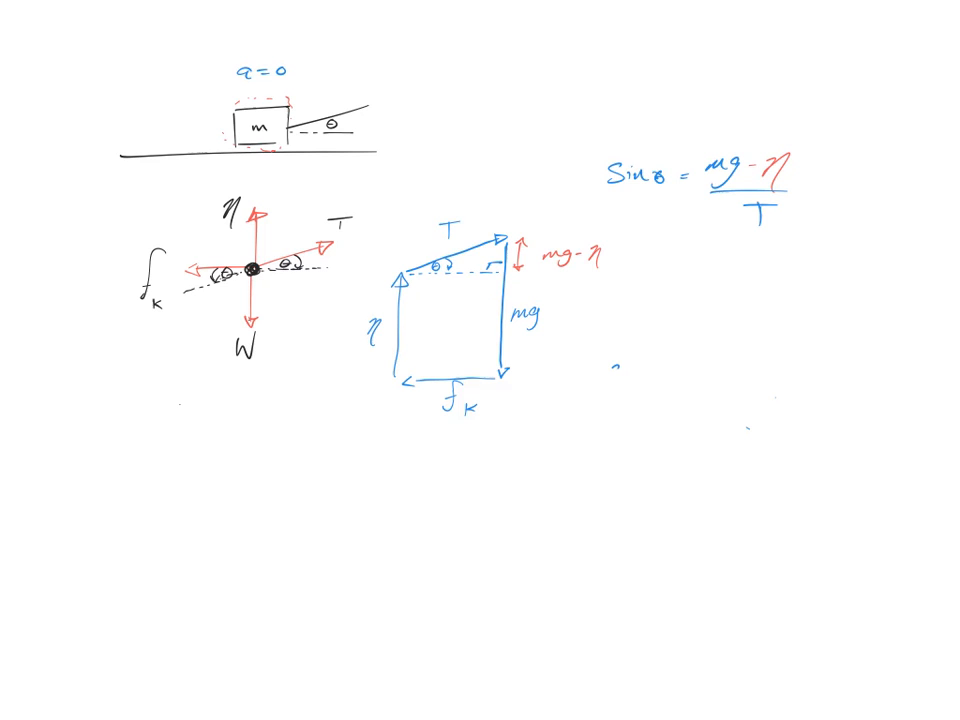
{"action": "type", "text": "cosθ ="}
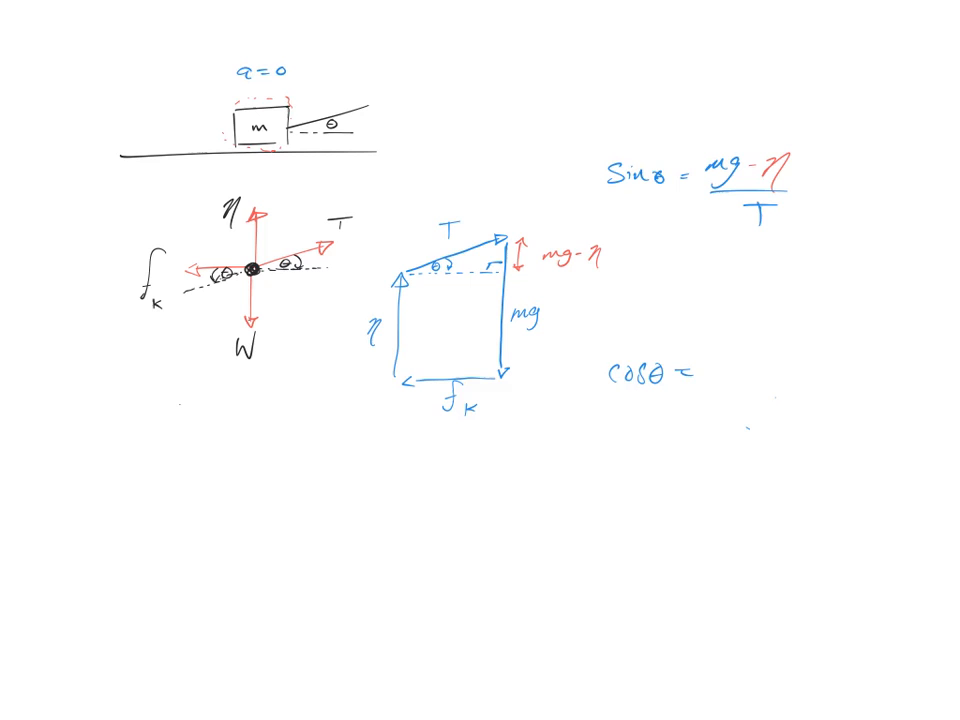
- Relabel the polygon's friction side μₖN and write cosθ = μₖN/T
{"action": "type", "text": "fr"}
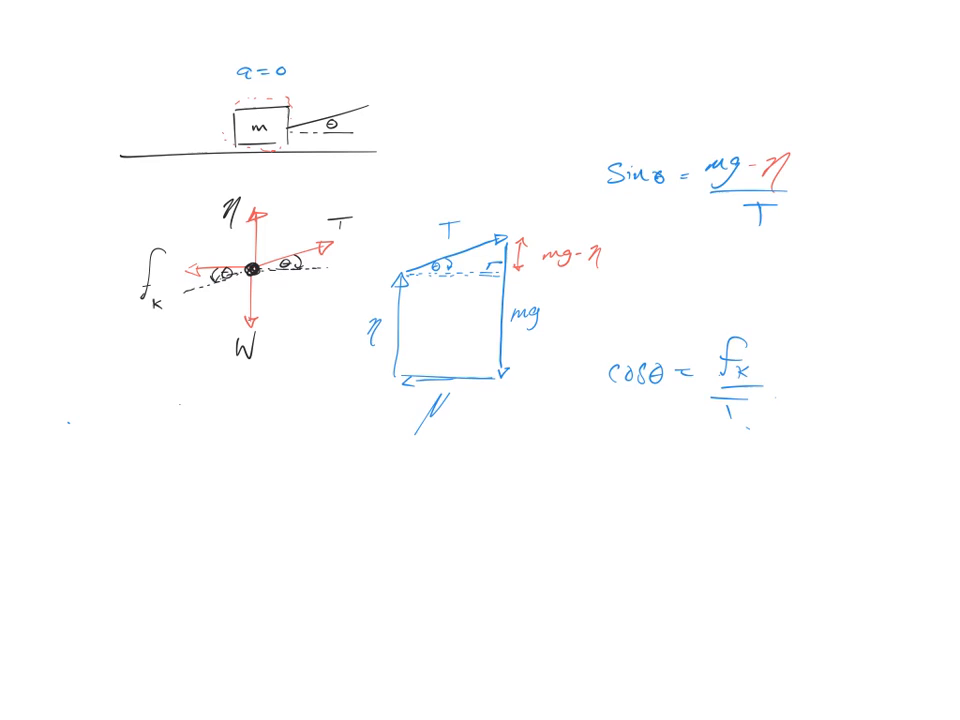
{"action": "type", "text": "μₖη"}
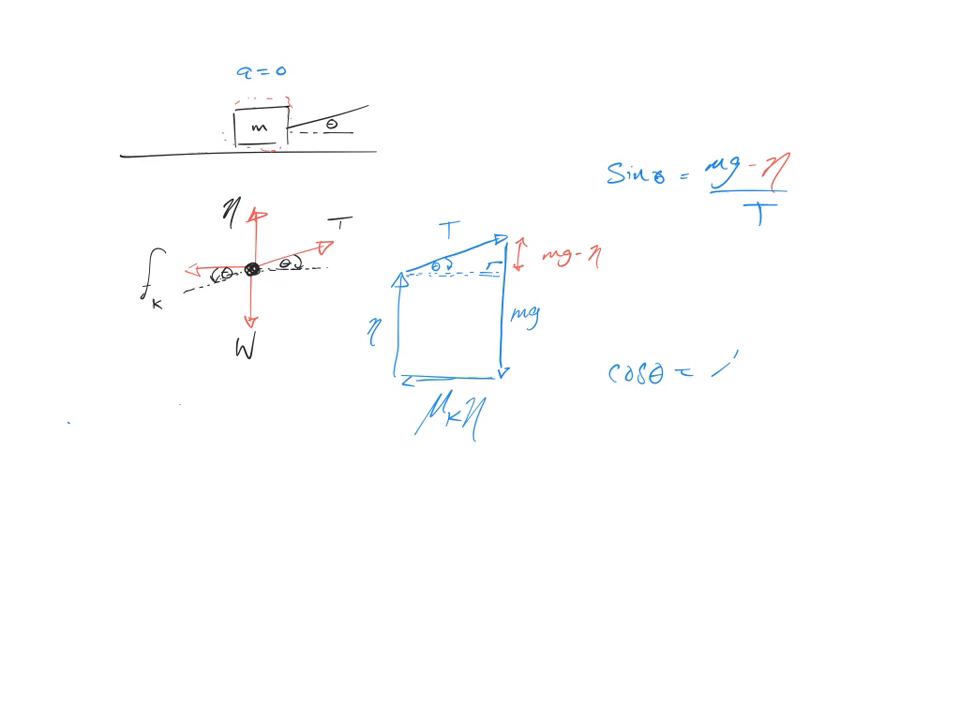
{"action": "type", "text": "μₖη"}
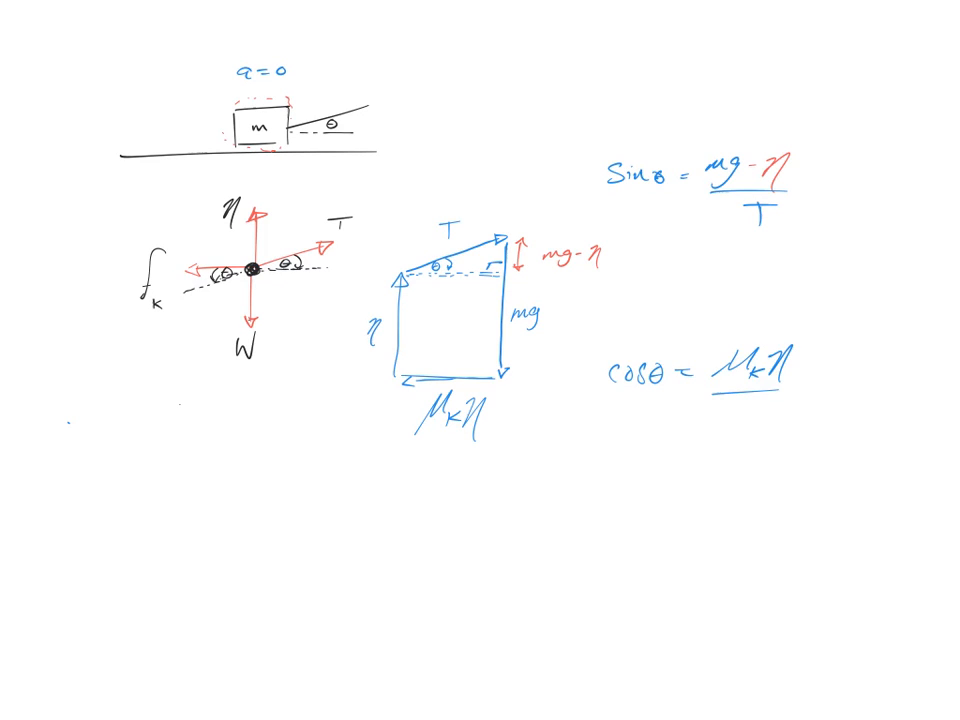
{"action": "type", "text": "T"}
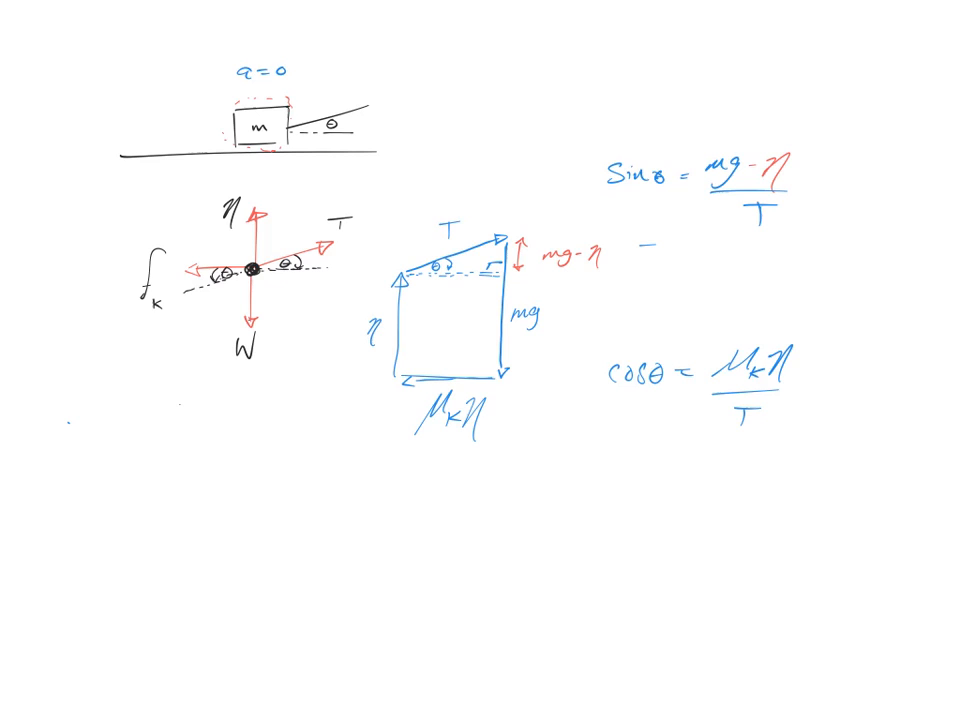
- Derive Tsinθ = mg − N and N = mg − Tsinθ, then start cosθ = μₖ(mg − Tsinθ)
{"action": "type", "text": "Tsinθ = mg"}
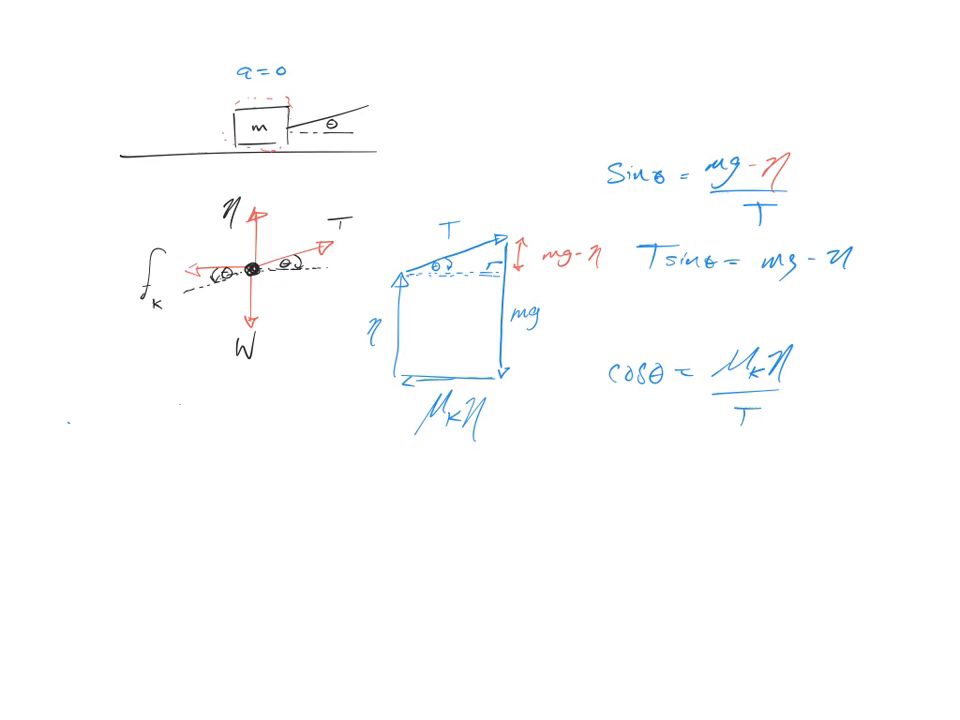
{"action": "type", "text": "η = mg - Tsinθ"}
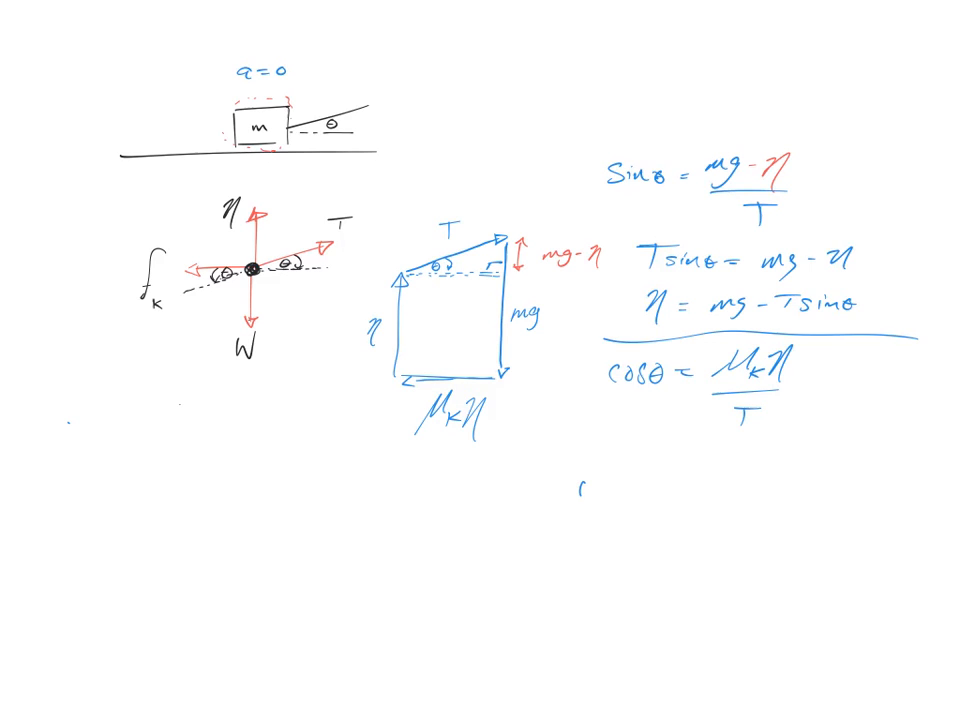
{"action": "type", "text": "cosθ = μₖ("}
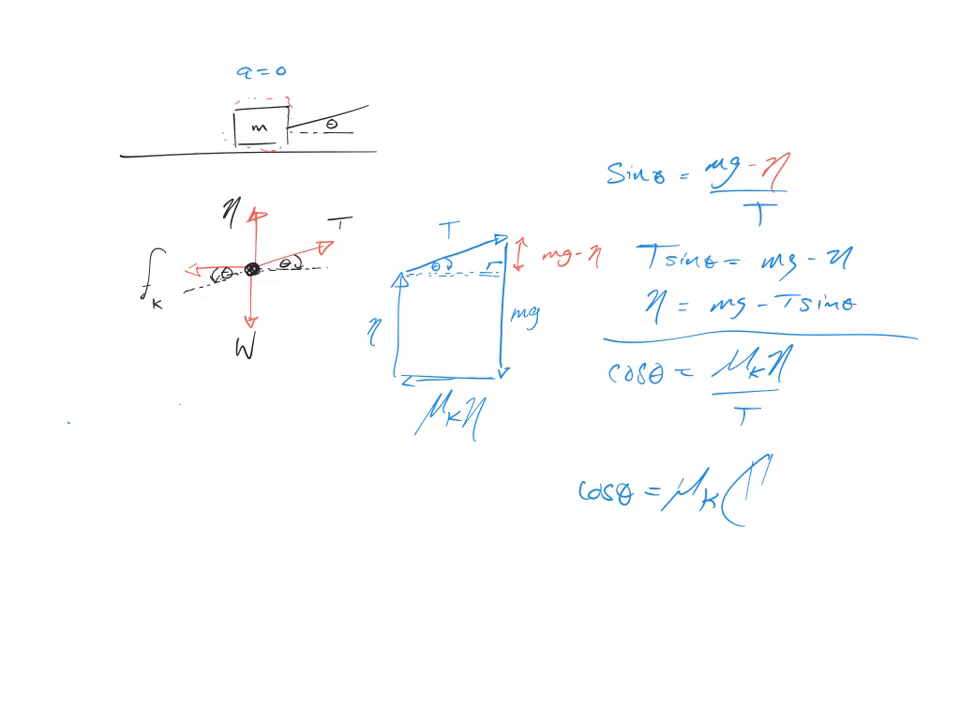
{"action": "type", "text": "mg"}
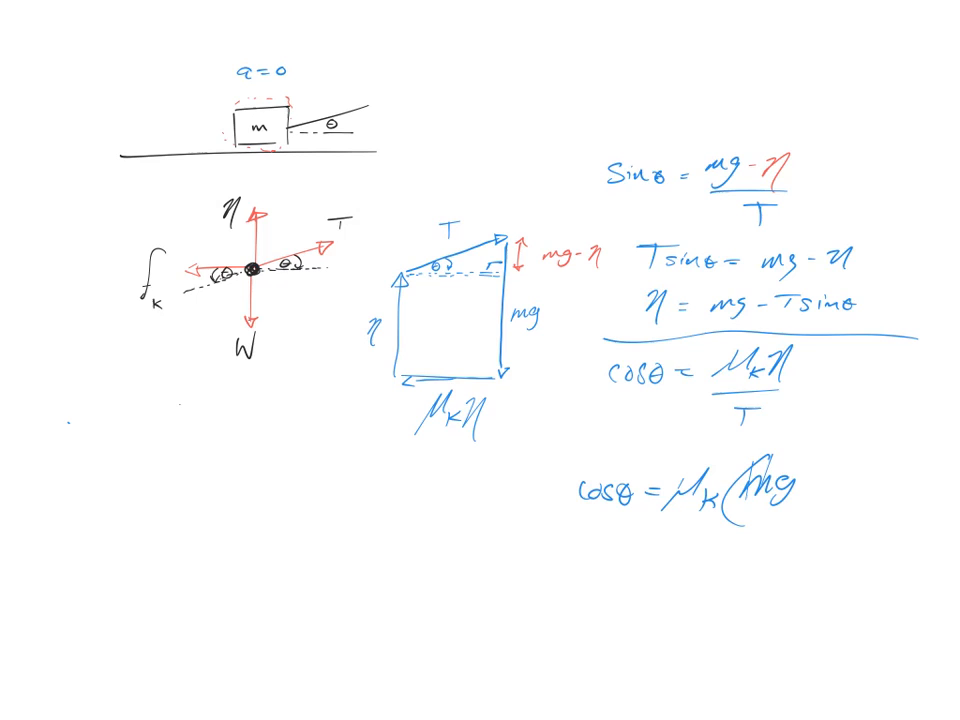
{"action": "type", "text": "-Tsinθ"}
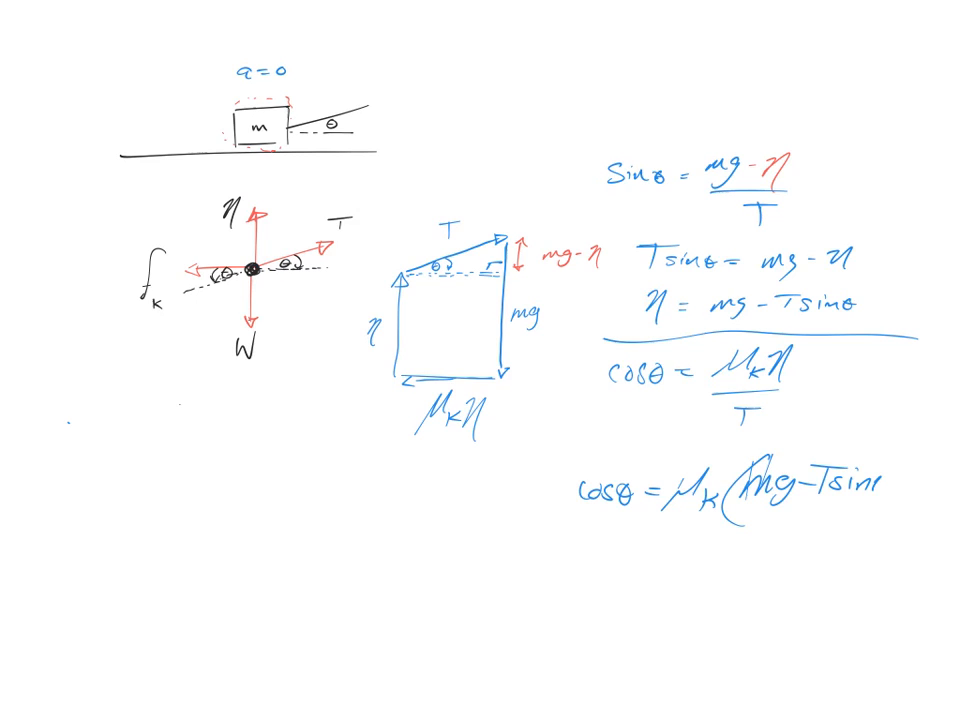